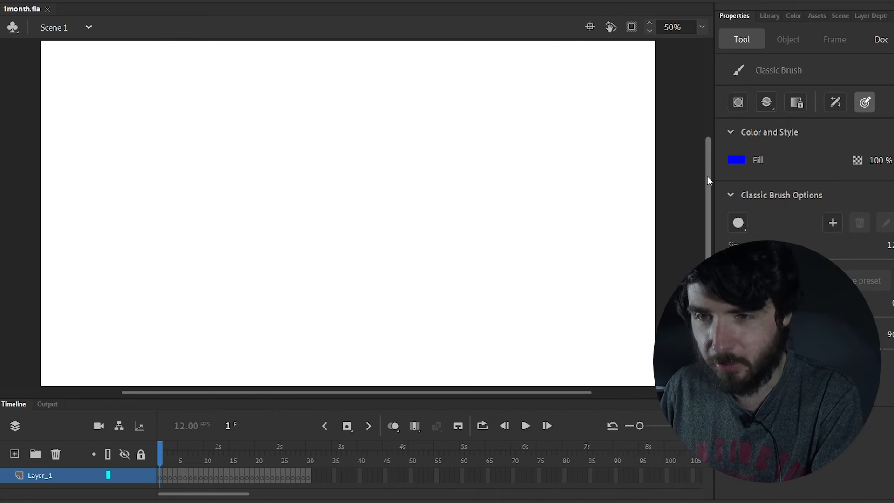
# Step: Sketch the alien's oval head outline, nose and shoulders in blue on frame 1
pyautogui.moveTo(259, 89); pyautogui.dragTo(256, 246)
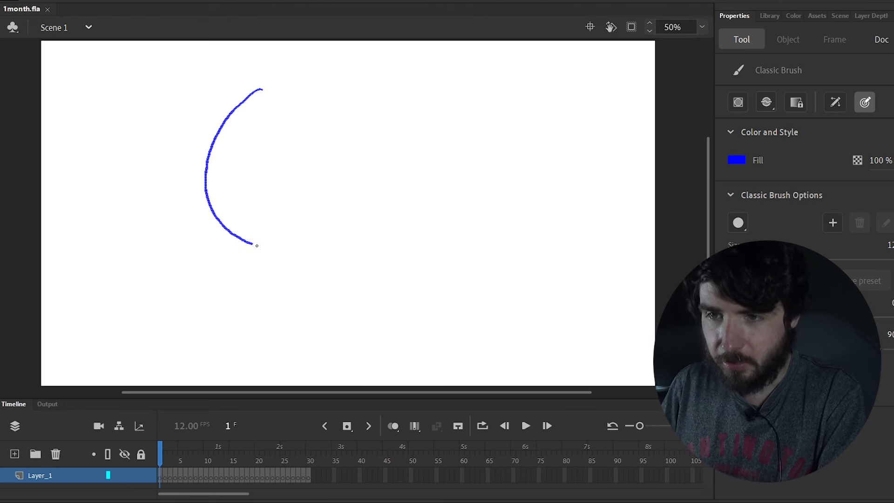
pyautogui.moveTo(256, 246); pyautogui.dragTo(236, 103)
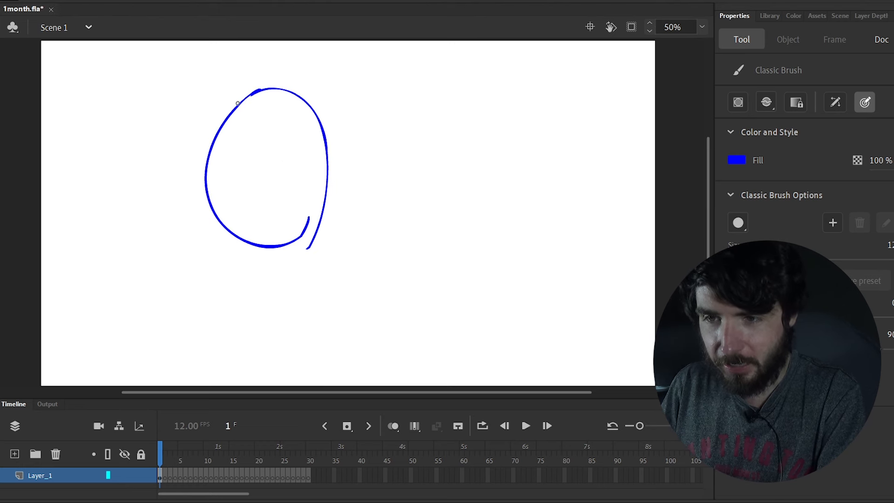
pyautogui.moveTo(307, 154); pyautogui.dragTo(274, 308)
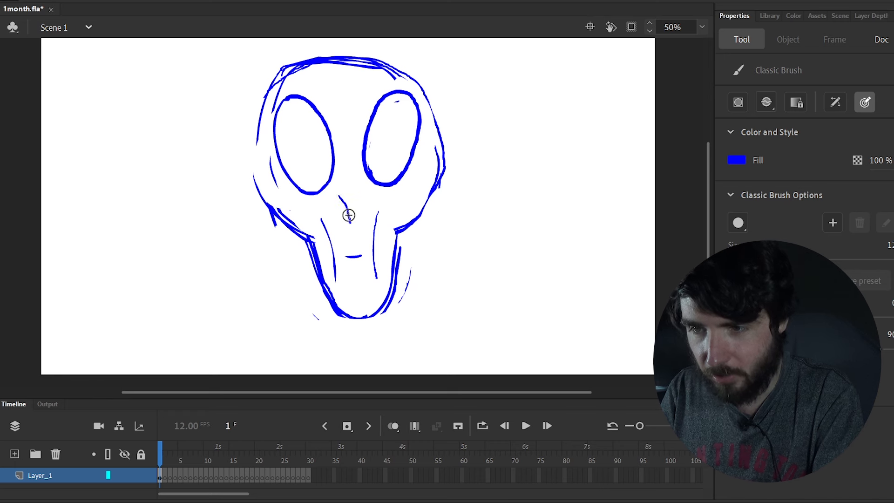
pyautogui.moveTo(348, 215); pyautogui.dragTo(355, 341)
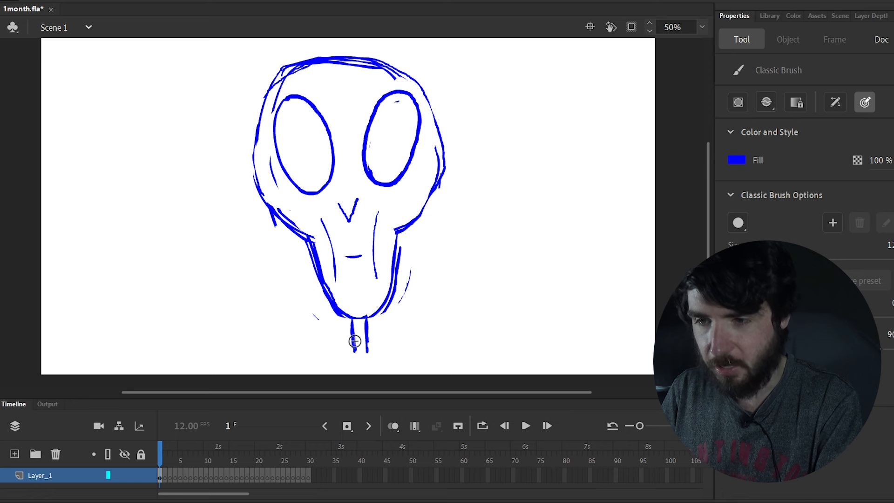
pyautogui.click(348, 205)
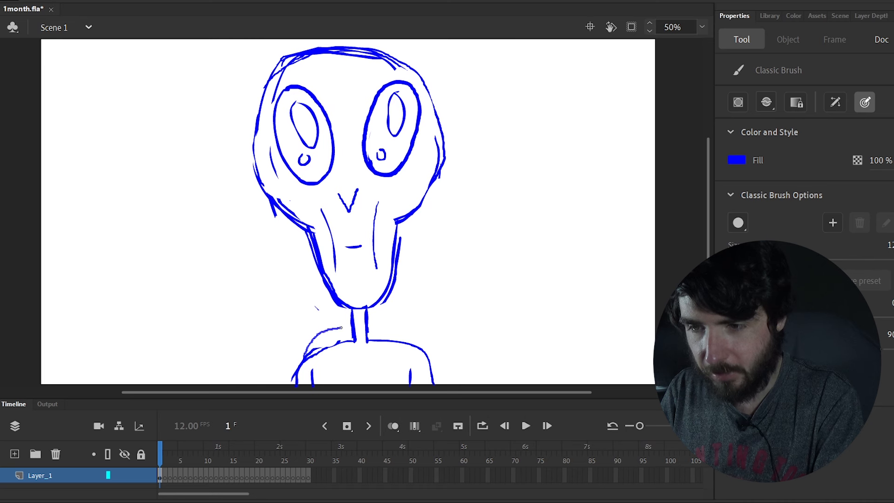
pyautogui.moveTo(311, 336); pyautogui.dragTo(421, 334)
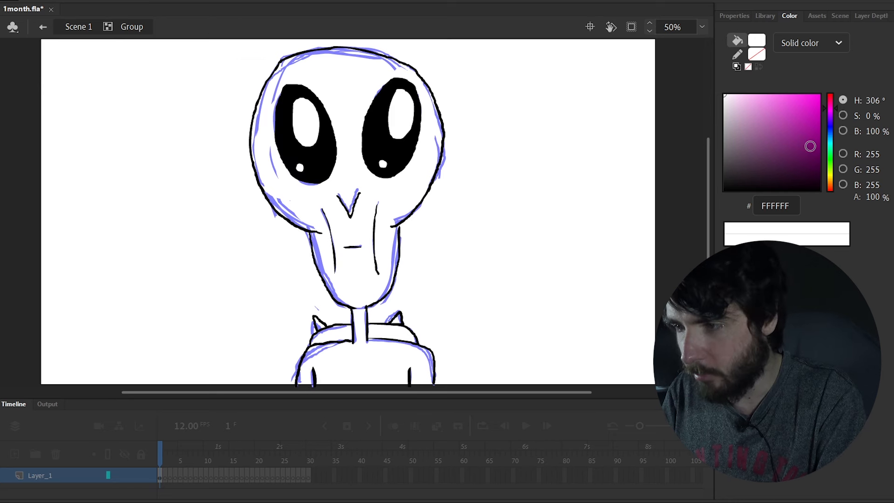
# Step: Pick a light green fill colour for the alien's skin
pyautogui.click(789, 163)
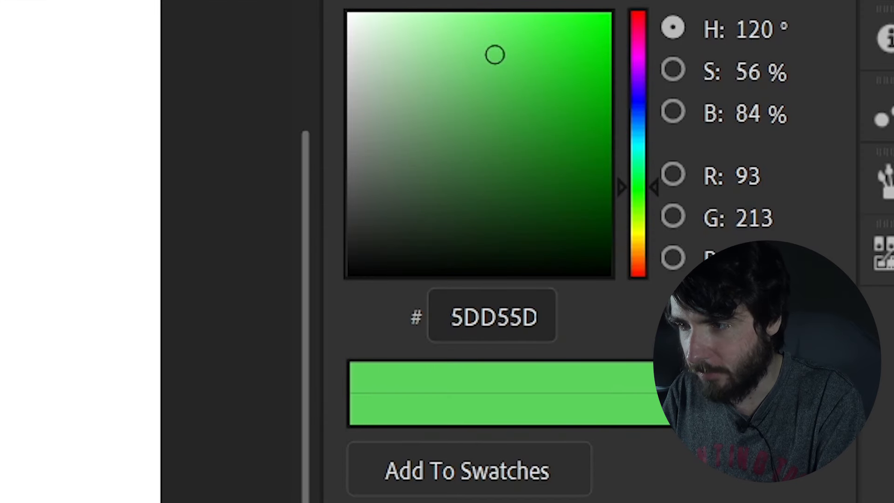
pyautogui.moveTo(494, 54); pyautogui.dragTo(489, 58)
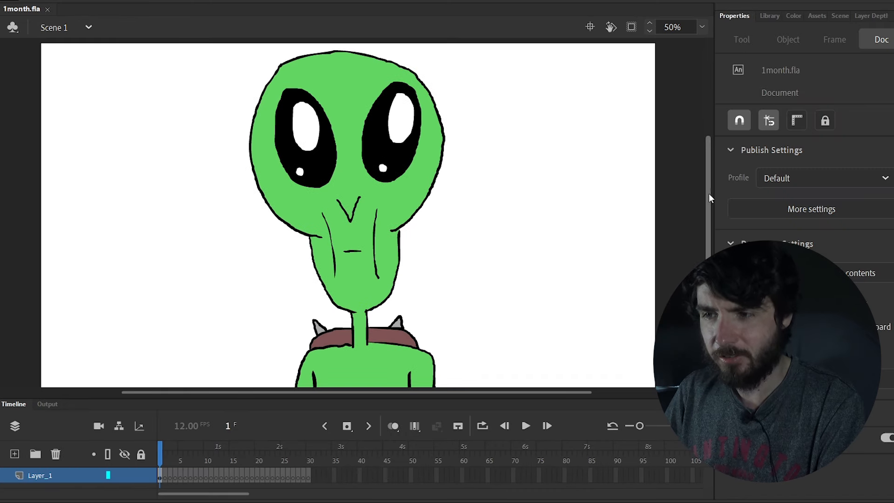
pyautogui.moveTo(556, 176)
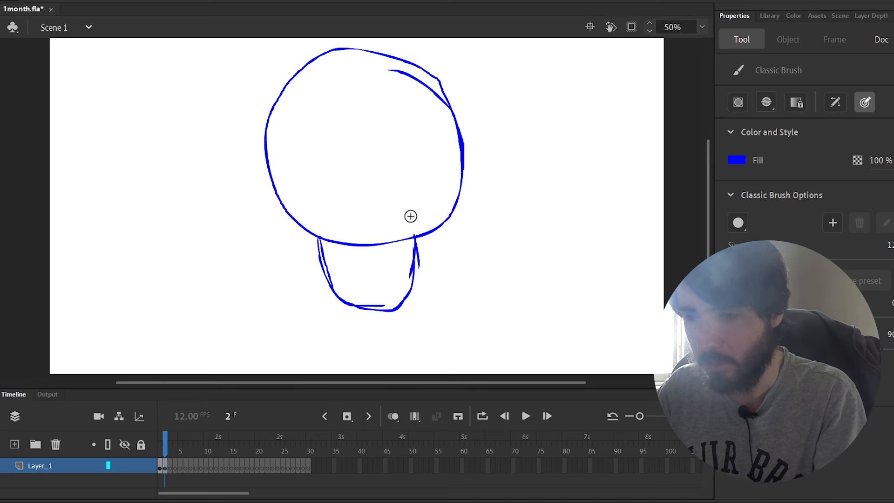
# Step: On frame 2, sketch the turned round head, side of the face and large right eye
pyautogui.moveTo(456, 125); pyautogui.dragTo(487, 160)
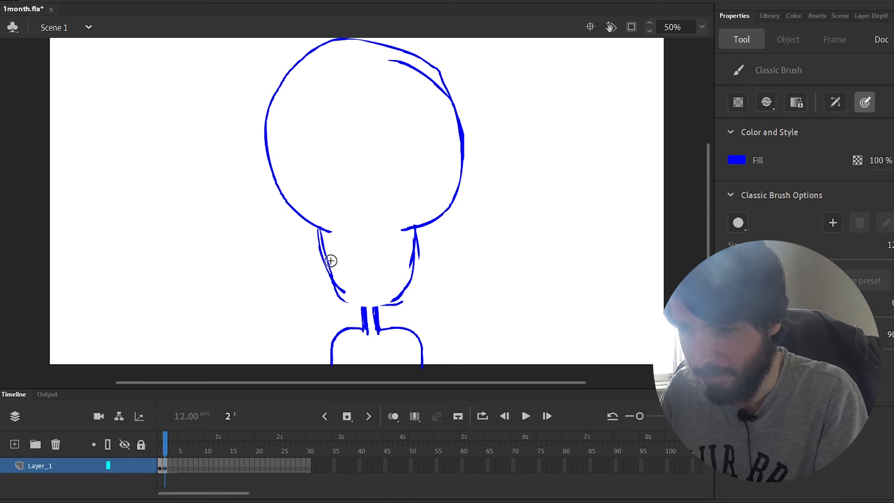
pyautogui.moveTo(328, 261); pyautogui.dragTo(404, 228)
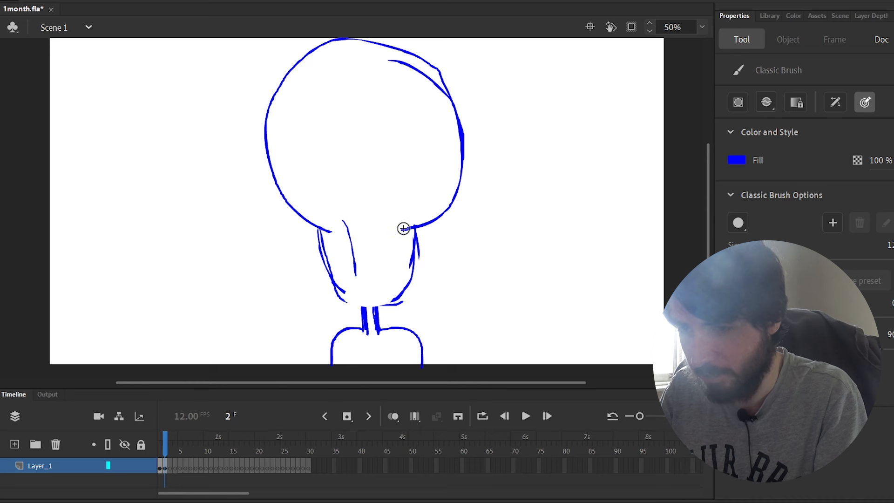
pyautogui.press('e')
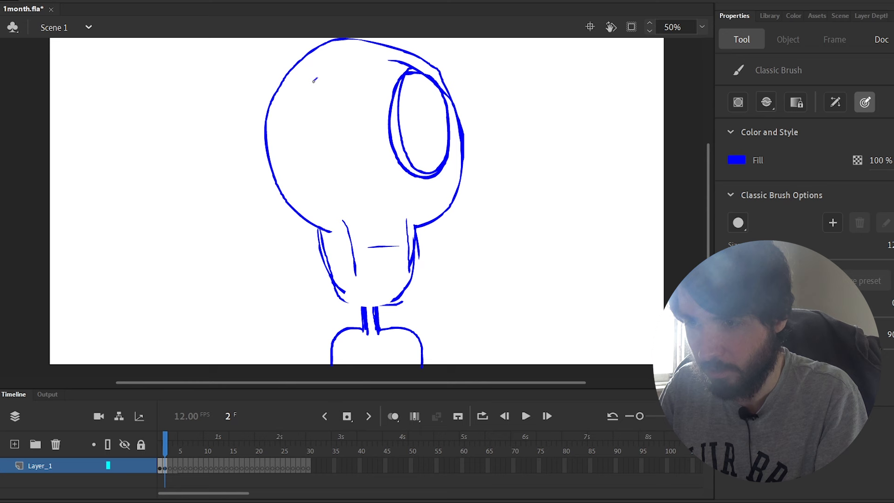
pyautogui.moveTo(311, 74); pyautogui.dragTo(319, 194)
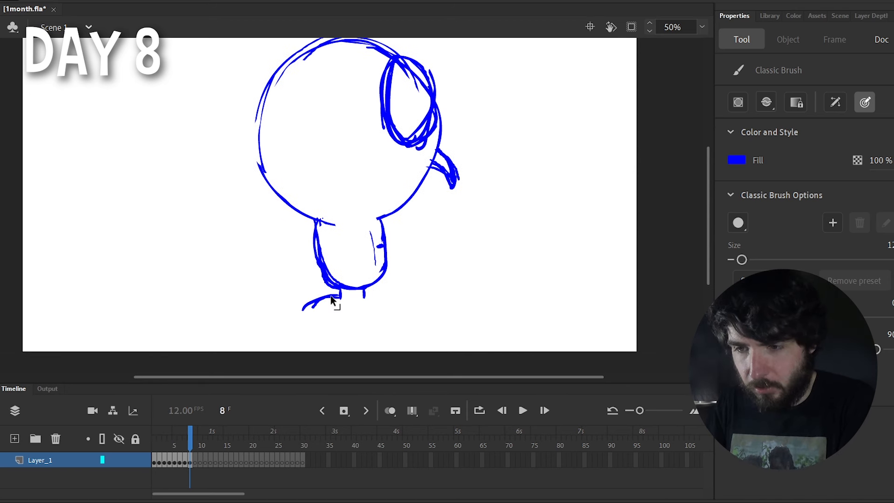
# Step: Draw the side-view alien's foot under the body
pyautogui.moveTo(331, 299); pyautogui.dragTo(297, 328)
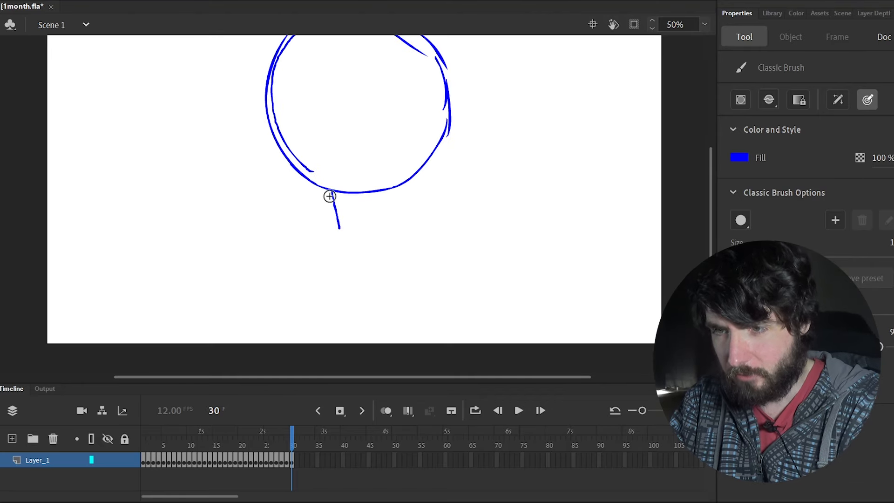
# Step: On frame 30, draw the neck line, shoulders, shell outline and facial details
pyautogui.moveTo(329, 196); pyautogui.dragTo(388, 242)
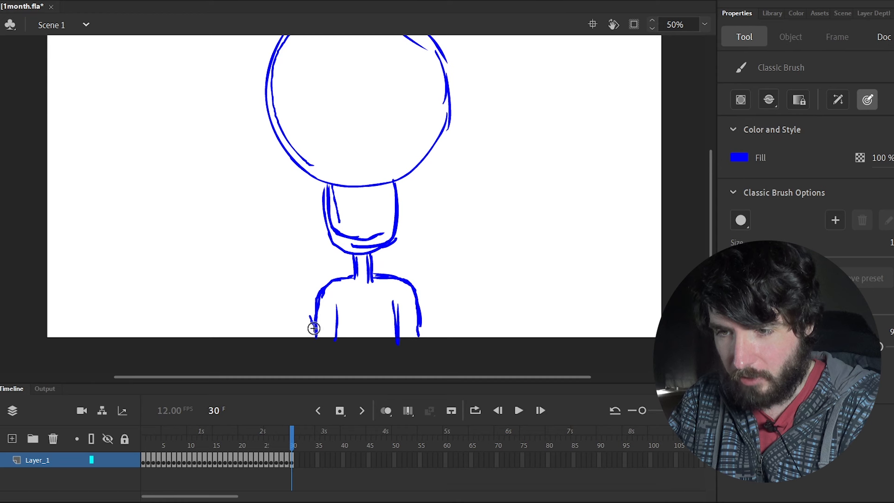
pyautogui.moveTo(314, 328); pyautogui.dragTo(312, 286)
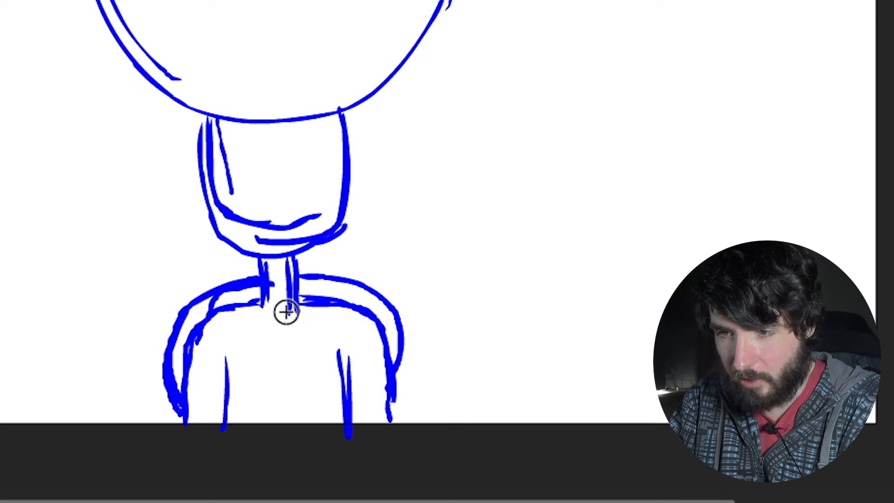
pyautogui.moveTo(285, 312); pyautogui.dragTo(294, 270)
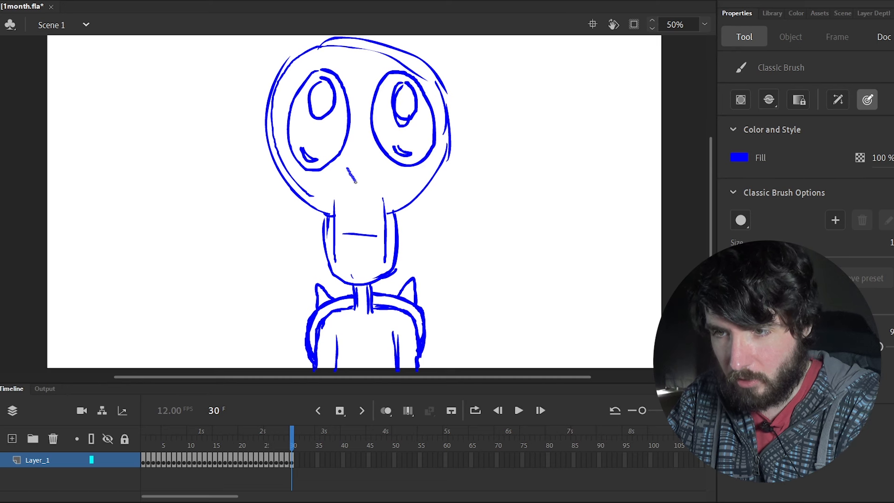
pyautogui.moveTo(351, 171); pyautogui.dragTo(356, 183)
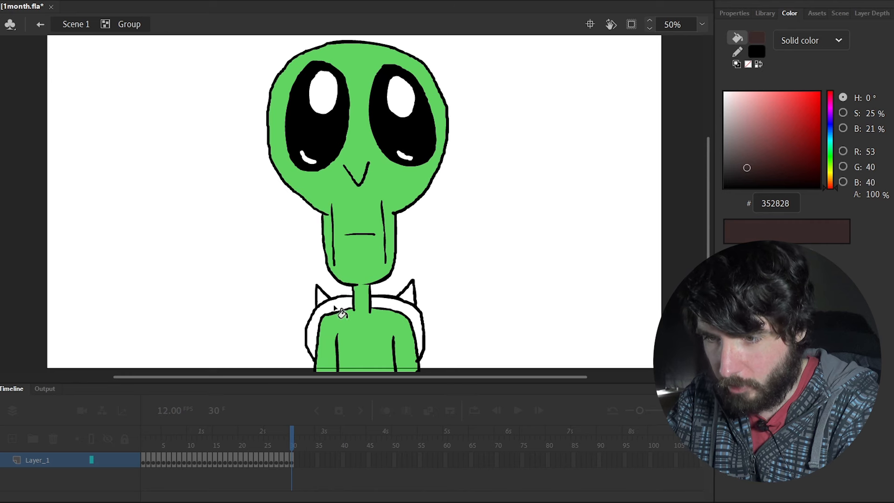
# Step: Fill the front-view alien's shell with dark brown #352828
pyautogui.click(339, 325)
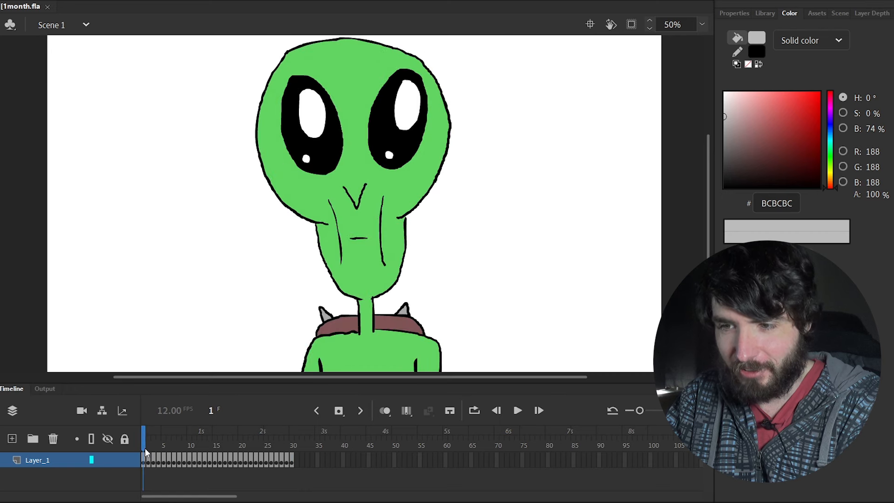
# Step: Switch between frames 30 and 1 on the timeline to compare the loop drawings
pyautogui.click(291, 433)
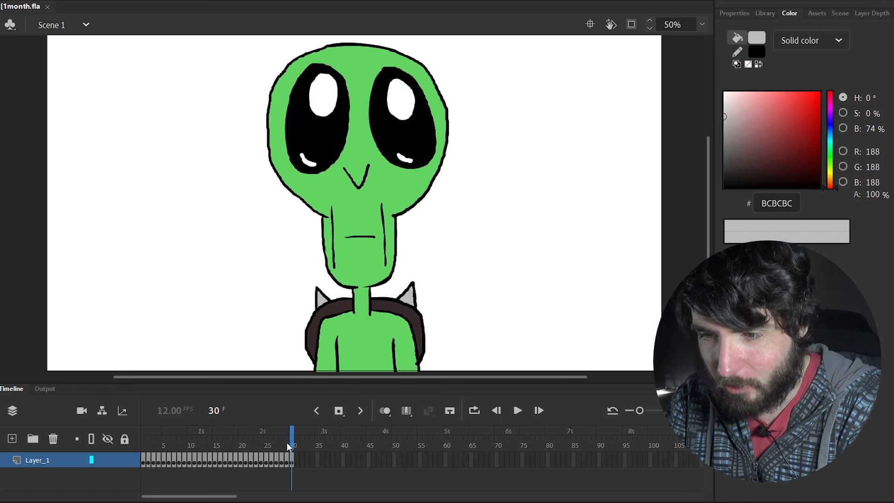
pyautogui.click(143, 433)
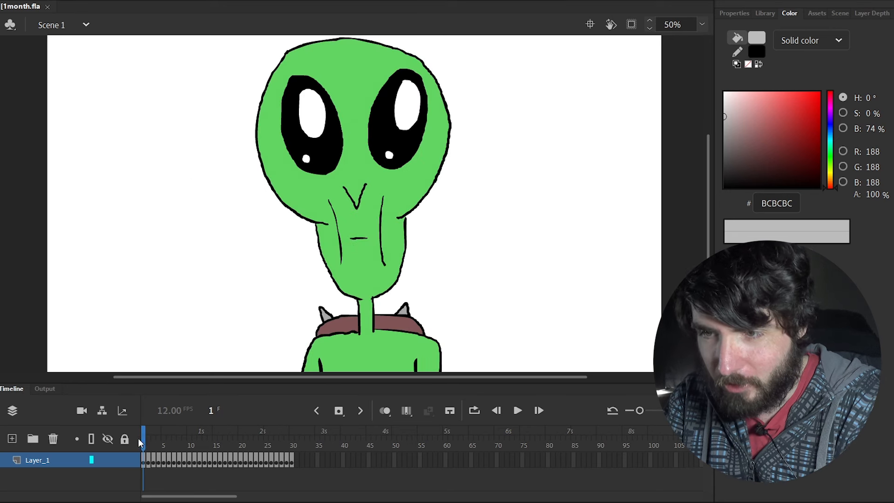
pyautogui.click(292, 445)
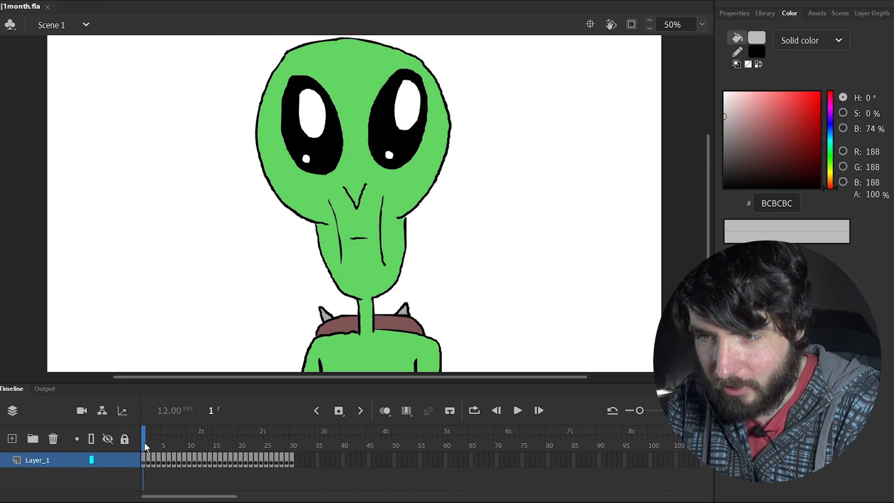
pyautogui.click(292, 436)
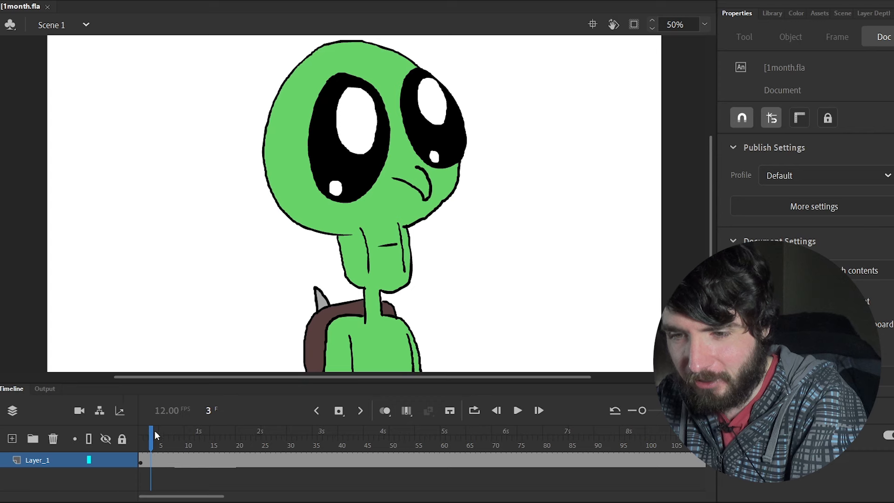
# Step: Scrub the playhead along the timeline to preview the alien turning
pyautogui.moveTo(151, 434); pyautogui.dragTo(212, 433)
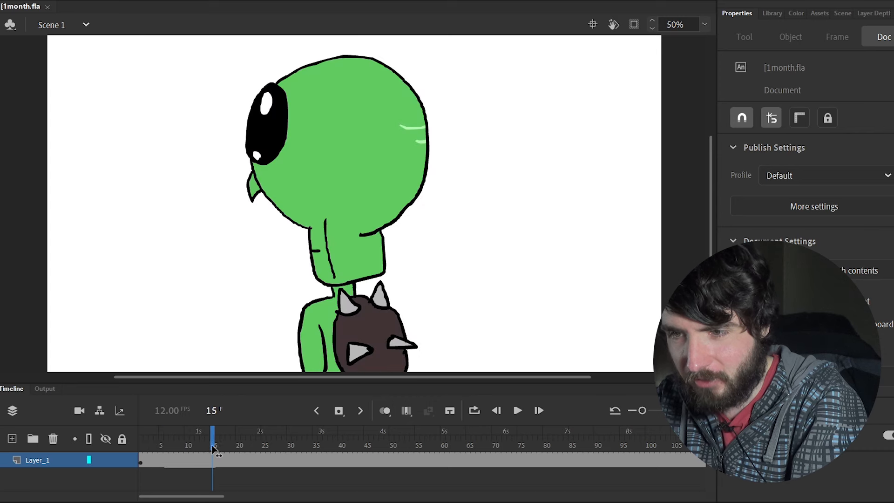